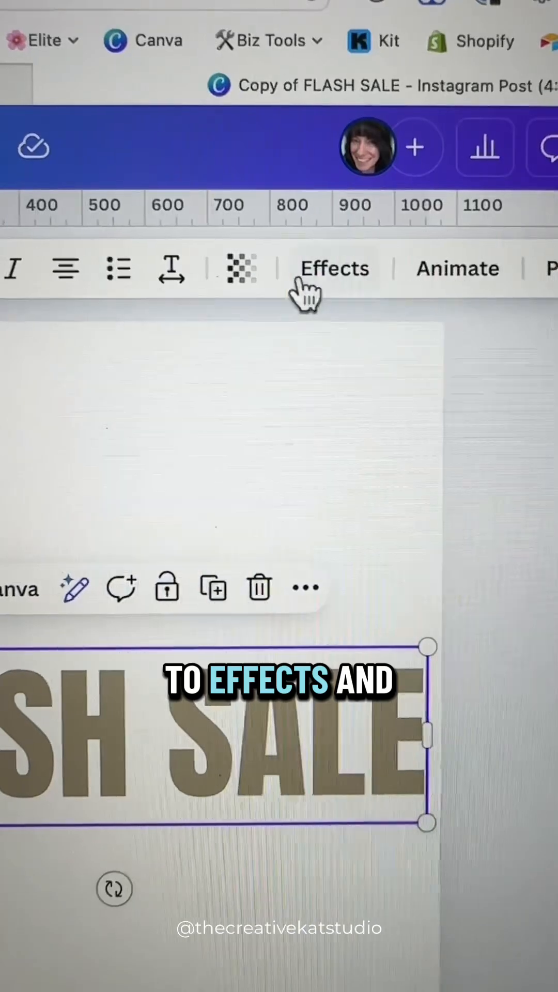
Step: Give the FLASH SALE text a shadow with offset 20, direction -45, blur 20, transparency 60
left_click(334, 269)
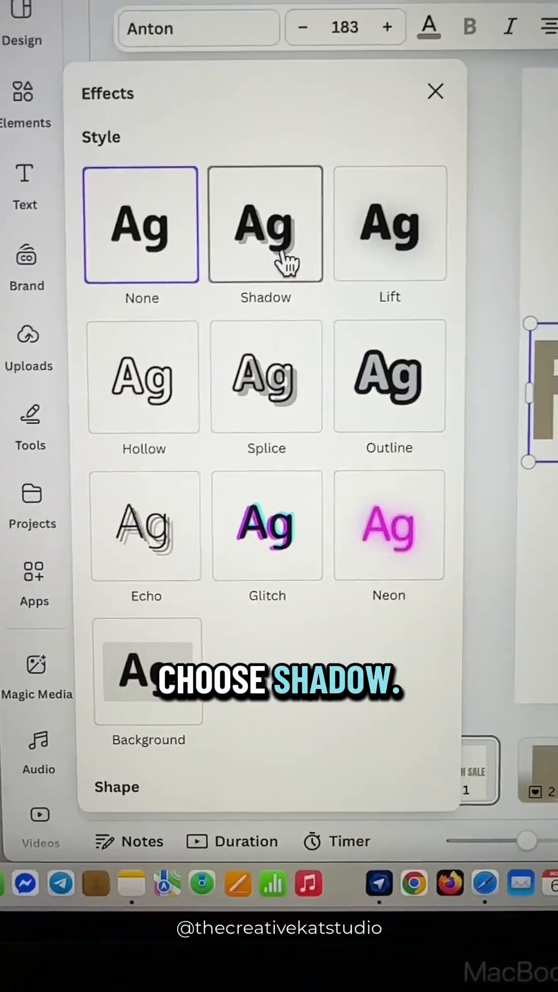
left_click(266, 223)
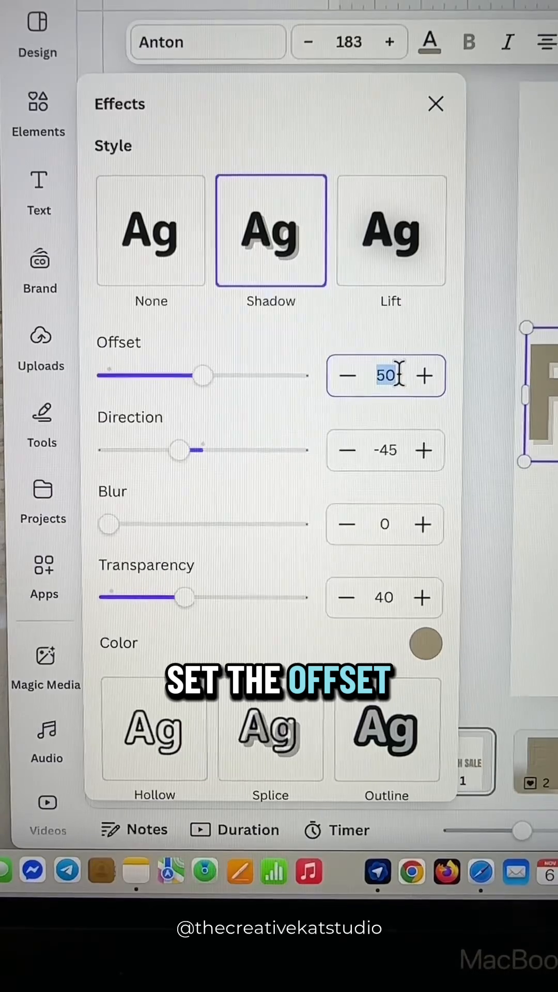
type("20")
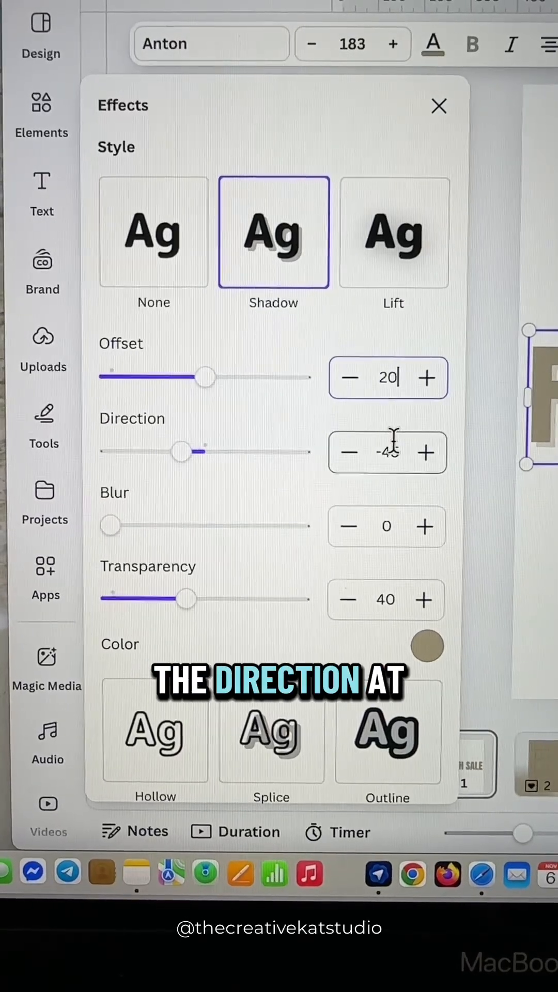
left_click(385, 528)
type("60")
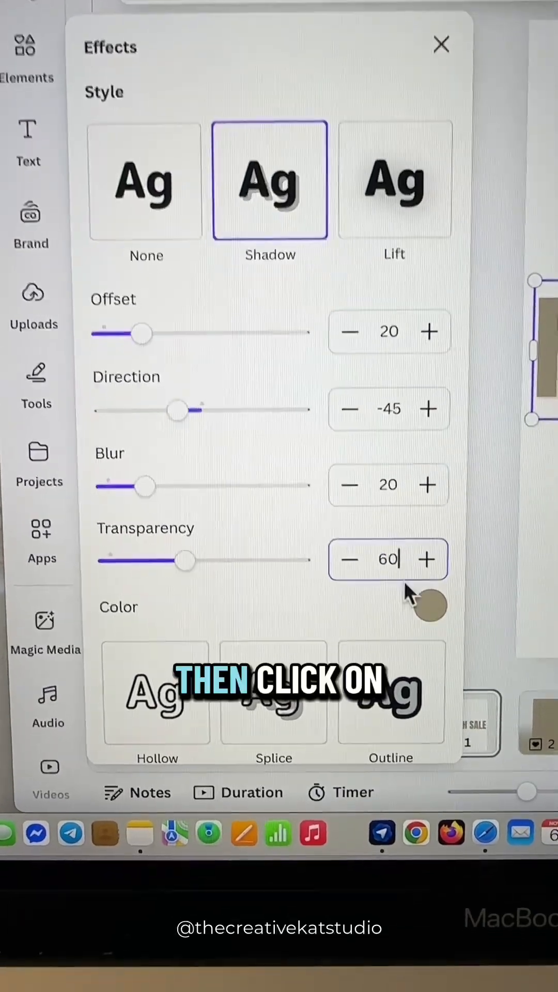
left_click(427, 606)
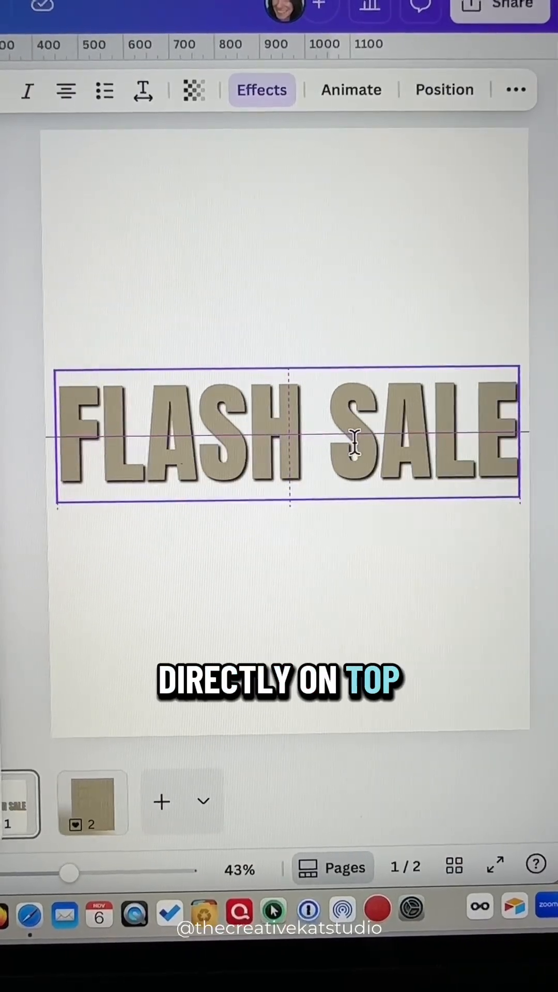
Step: Set the top FLASH SALE copy's shadow to direction 145 with a white colour
left_click(261, 89)
type("145")
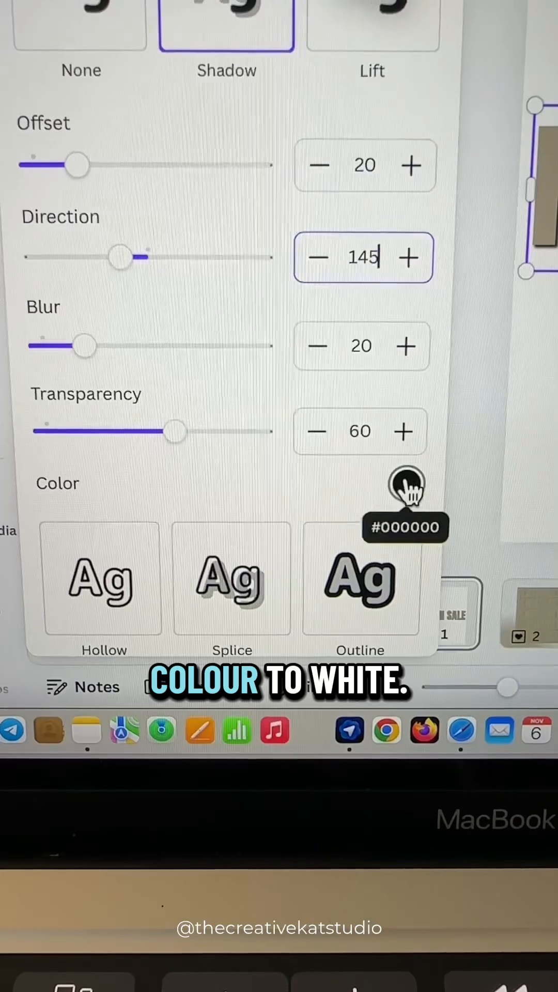
left_click(406, 489)
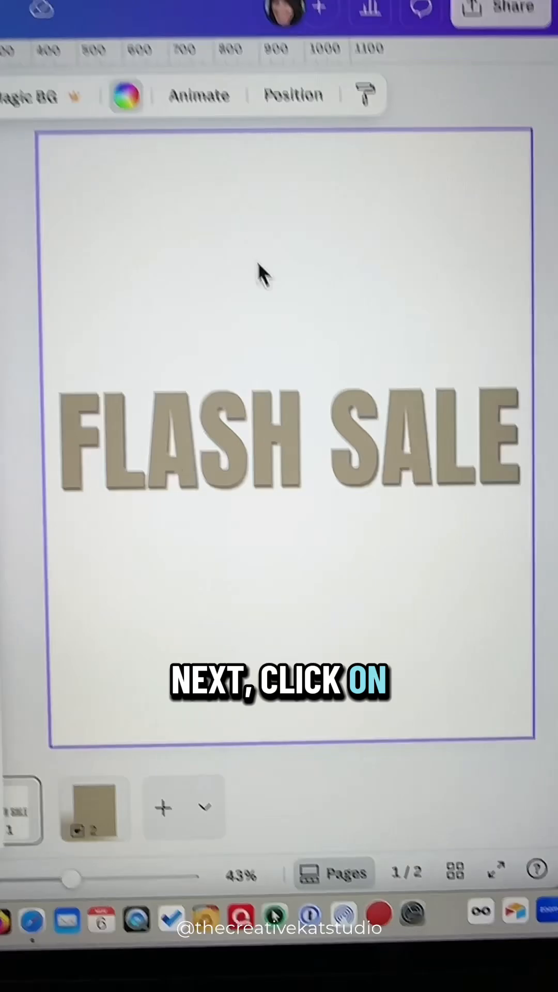
Step: Colour the page 1 background rectangle tan, then view page 2's pattern
left_click(125, 95)
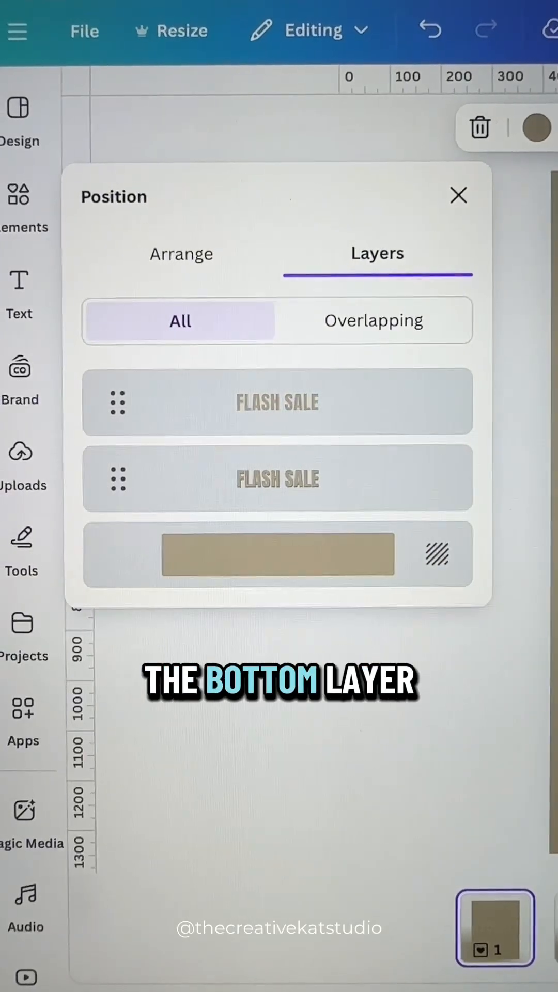
left_click(458, 196)
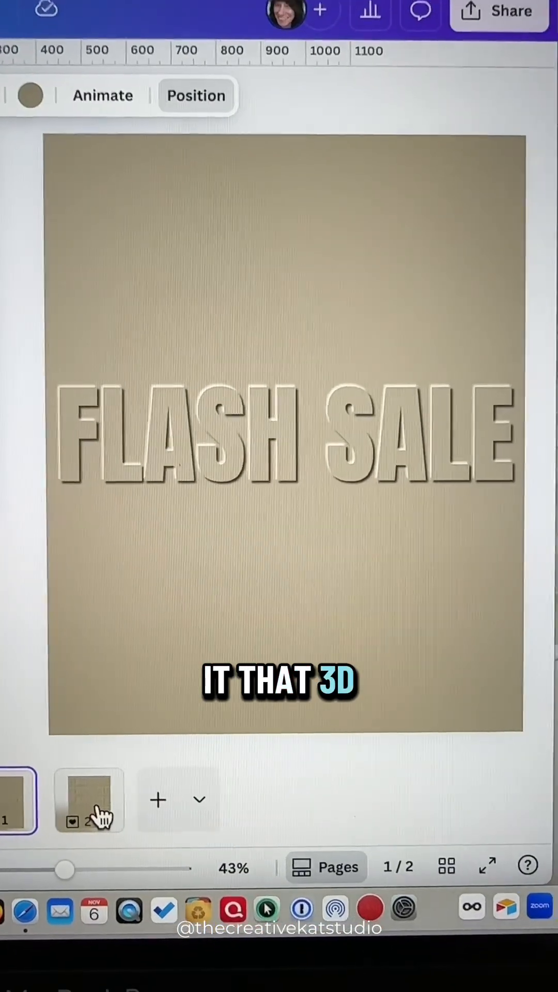
left_click(278, 433)
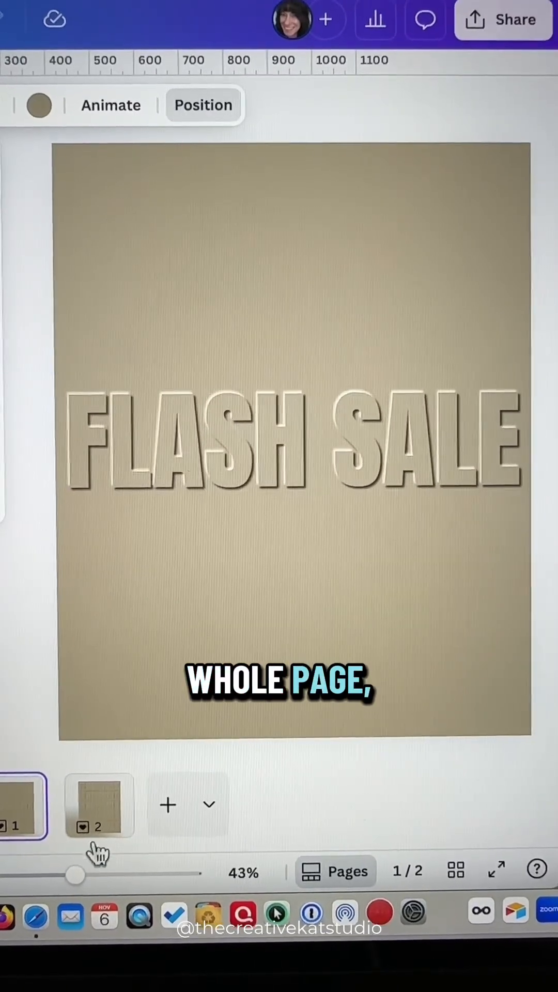
left_click(99, 804)
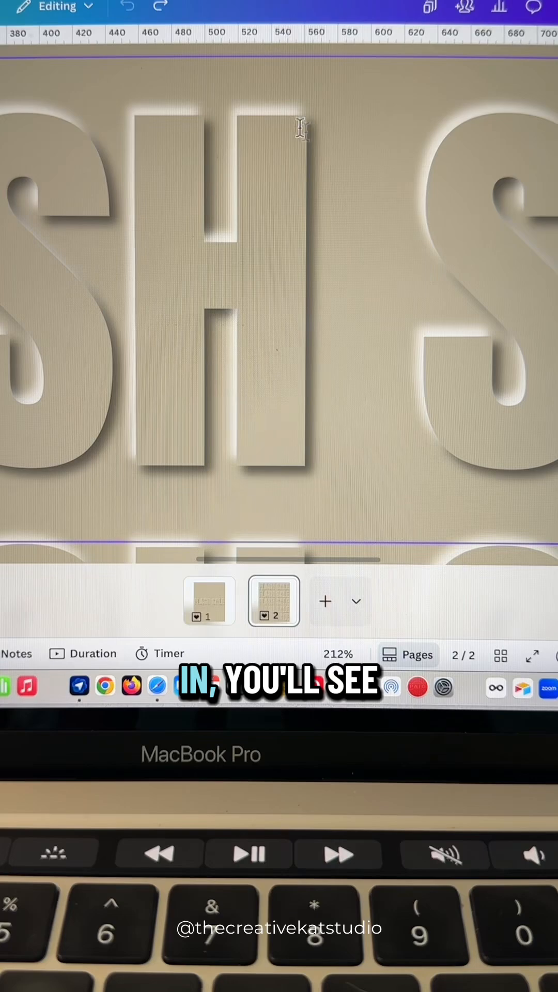
mouse_move(115, 130)
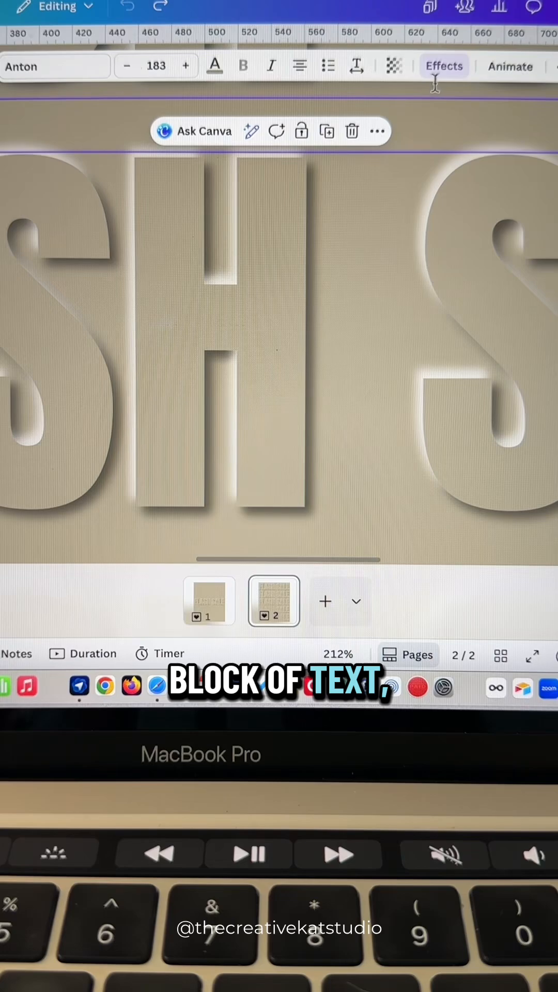
Step: Give one page 2 FLASH SALE line a black shadow at direction 145
left_click(443, 66)
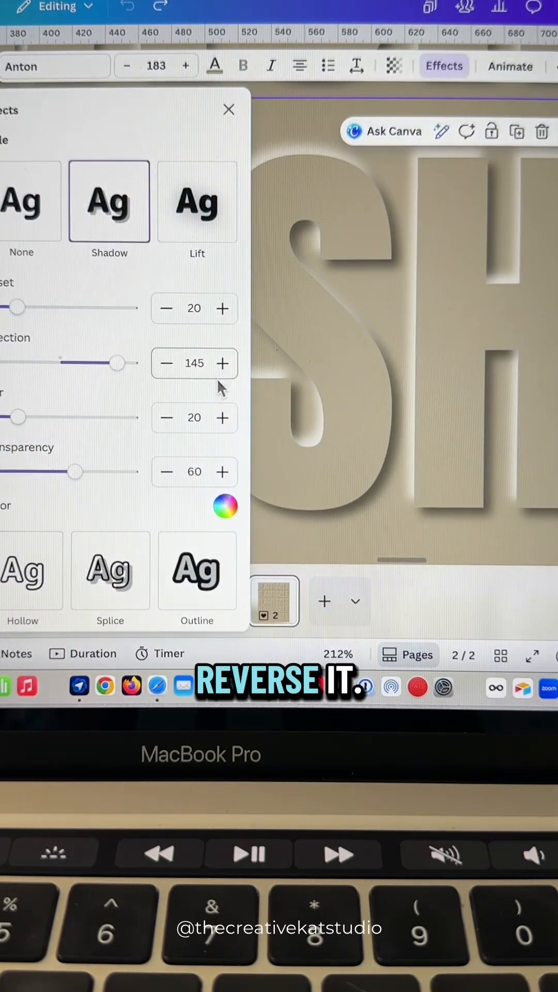
left_click(224, 506)
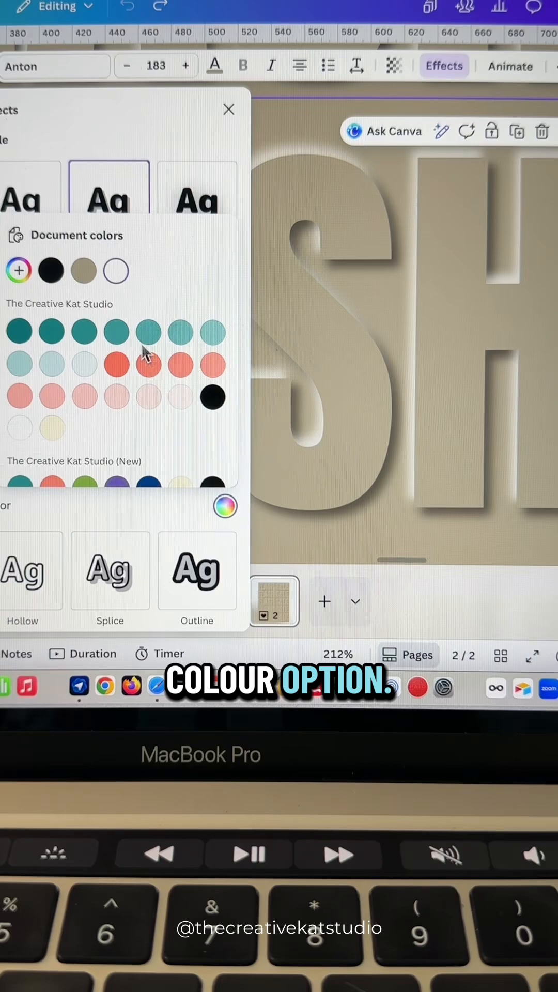
mouse_move(116, 269)
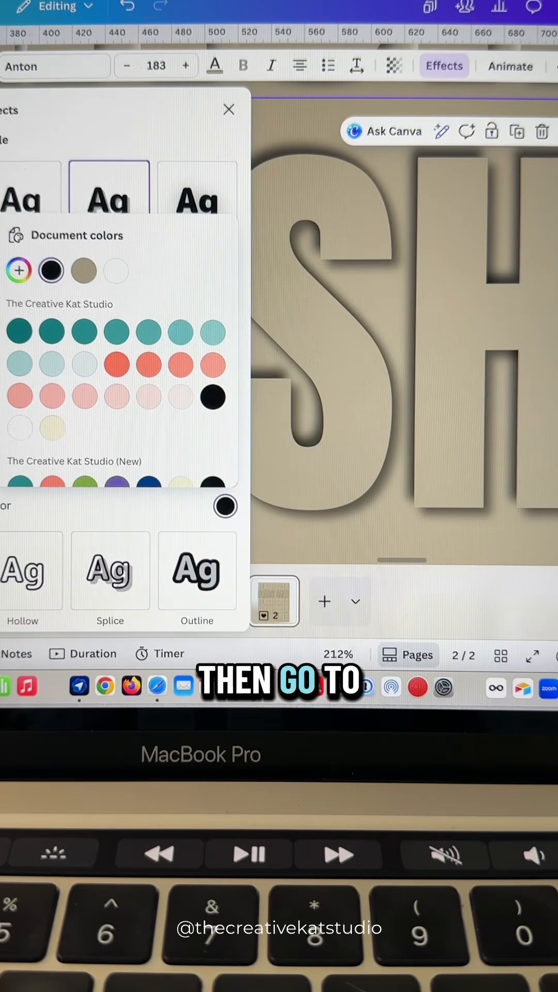
Step: Give the next FLASH SALE layer a black shadow at direction -45, transparency 45
left_click(512, 101)
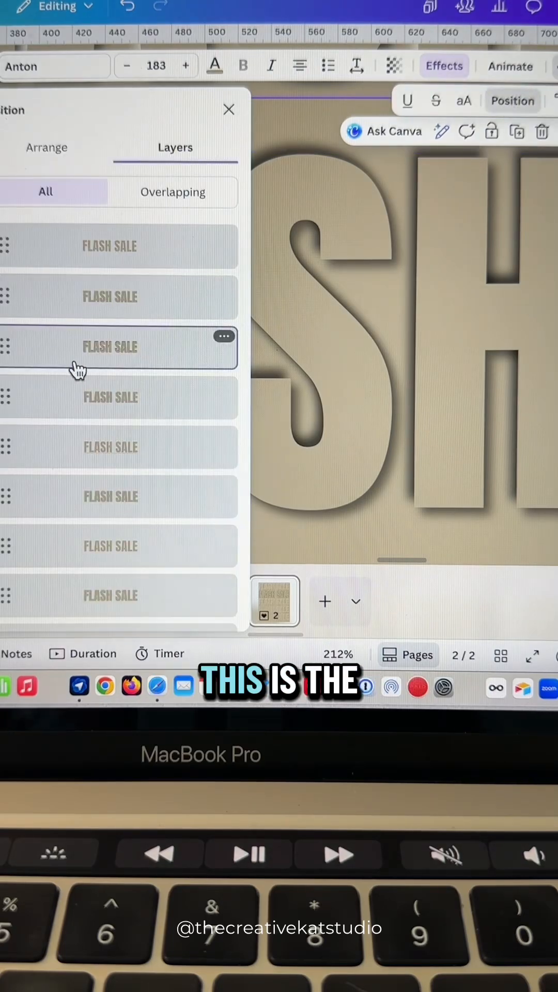
mouse_move(167, 401)
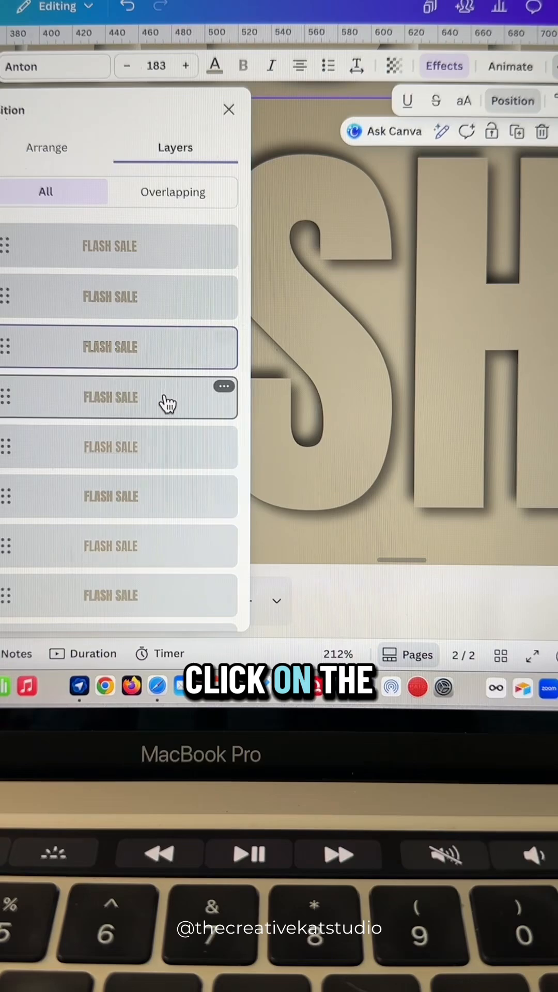
left_click(109, 397)
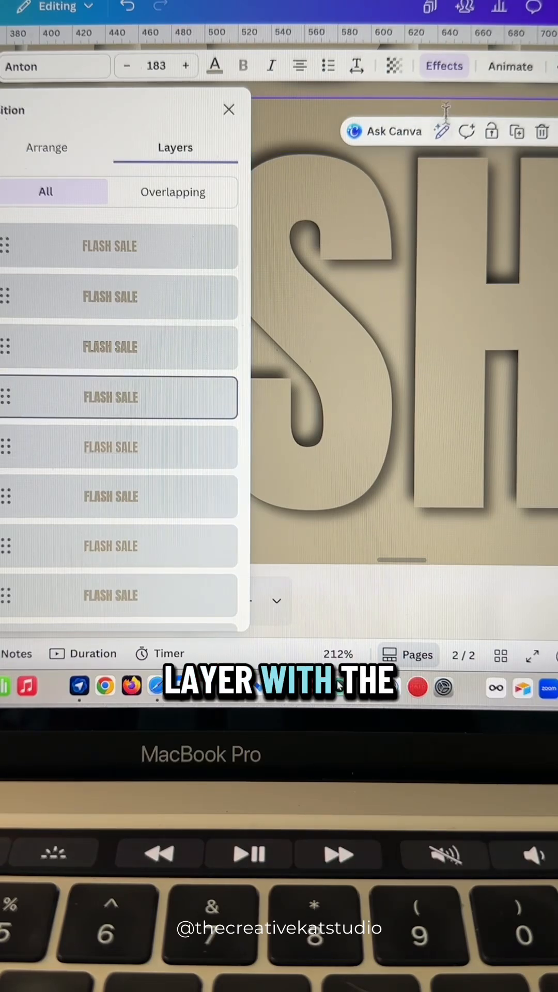
left_click(444, 66)
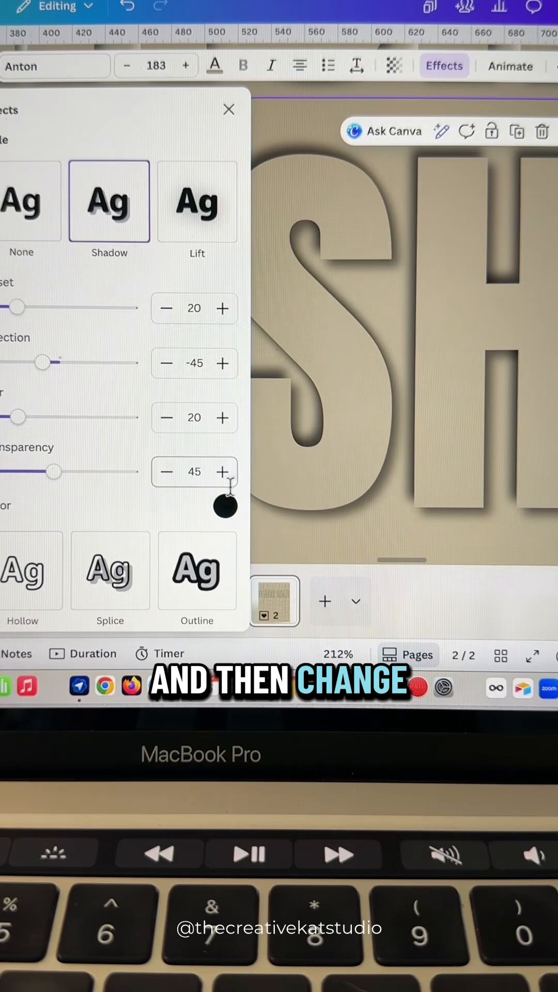
left_click(225, 506)
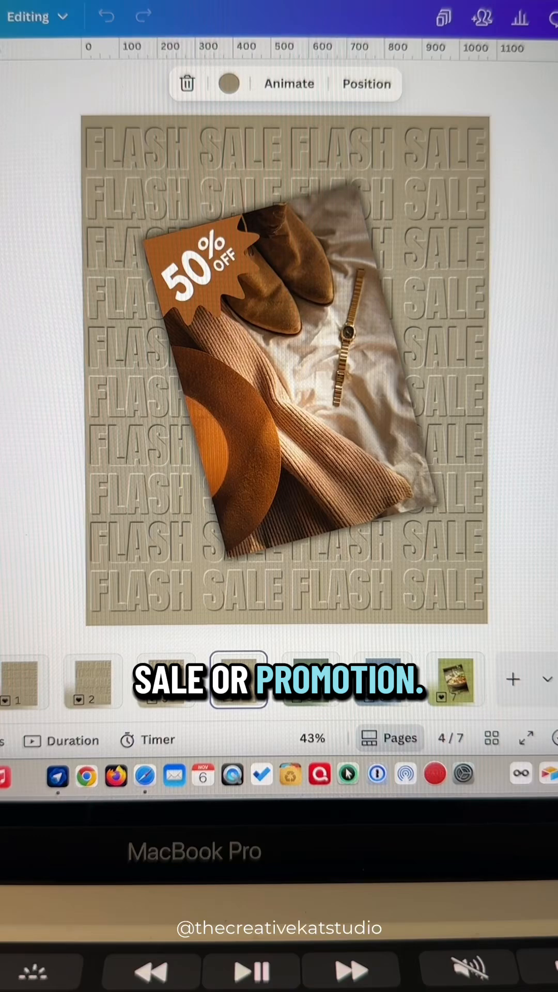
Step: View the green FLASH SALE sale page variant with the 50% OFF product photo
left_click(311, 680)
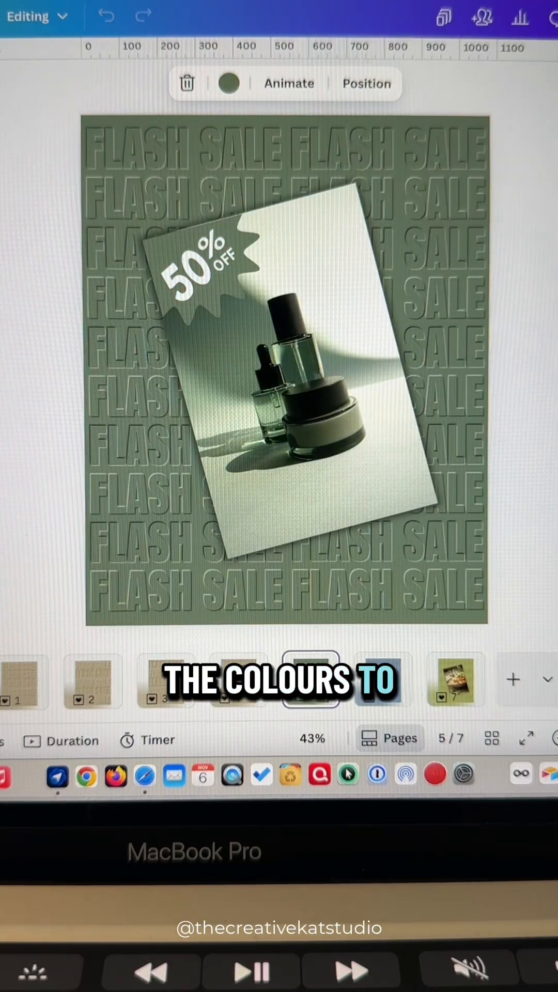